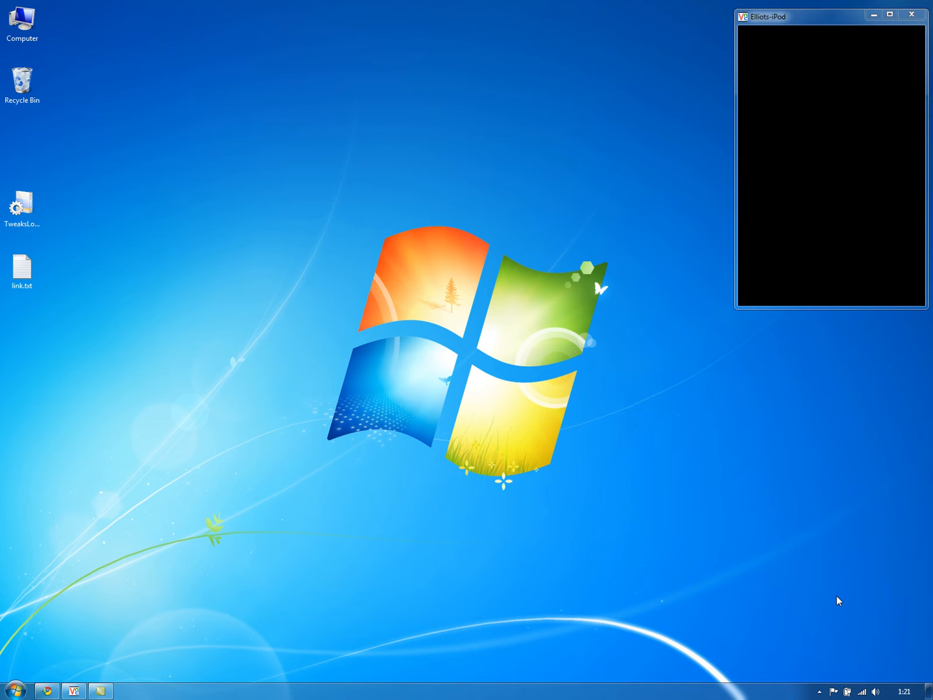
{"action": "mouse_move", "coordinate": [692, 445]}
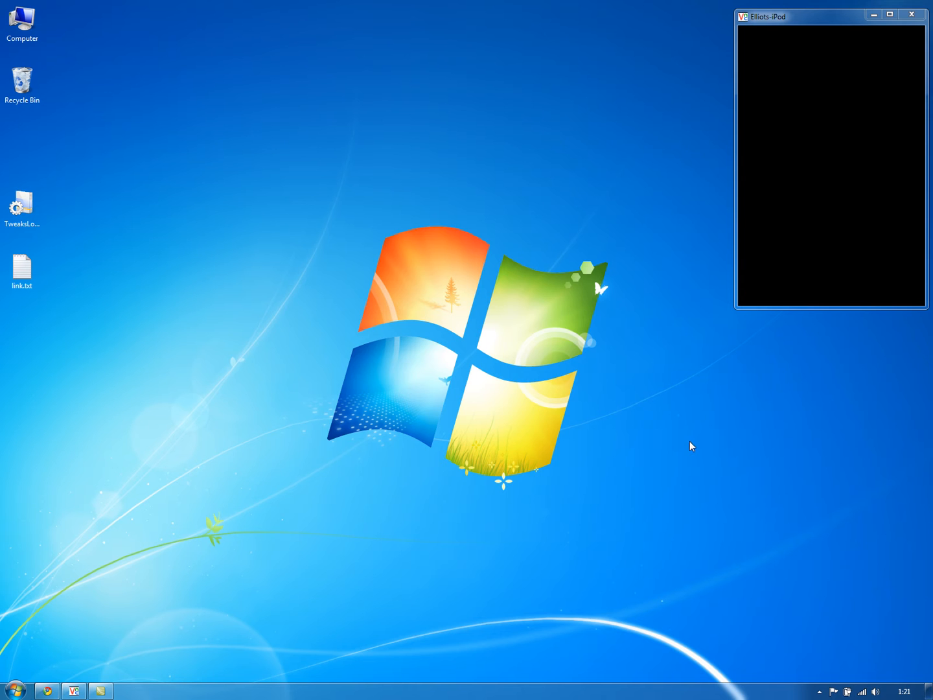
{"action": "mouse_move", "coordinate": [738, 411]}
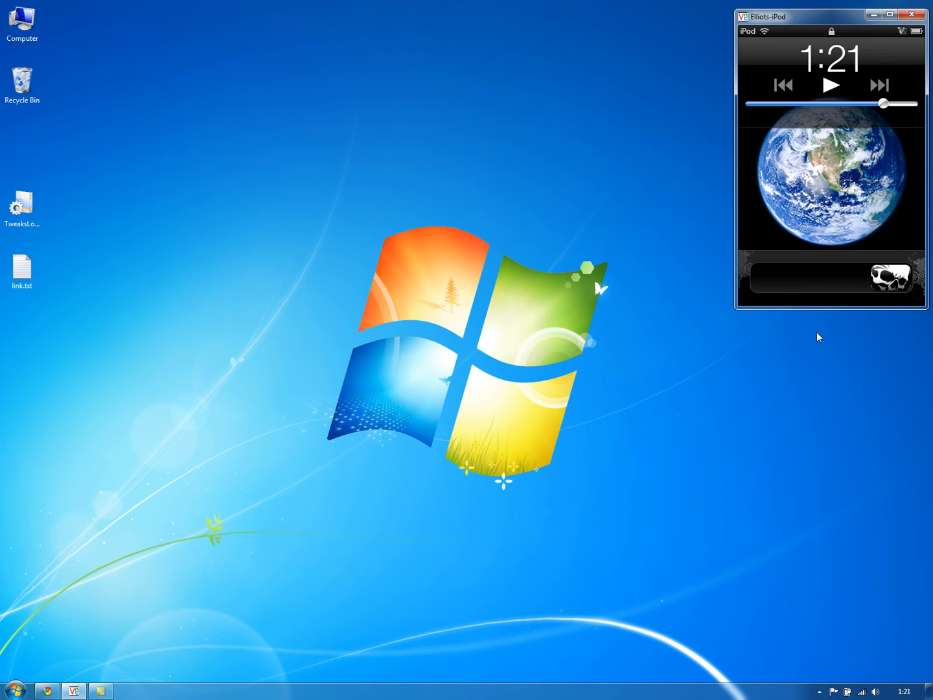
{"action": "mouse_move", "coordinate": [806, 368]}
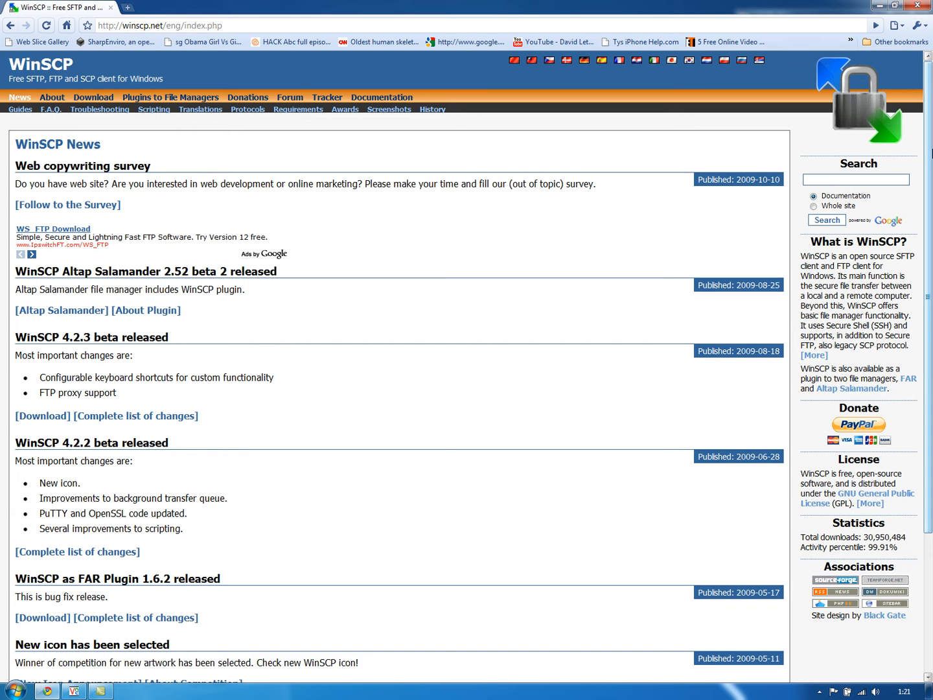
Reach the WinSCP downloads page and start downloading the WinSCP 4.2.3 beta installation package
{"action": "scroll", "scroll_direction": "down", "scroll_amount": 3}
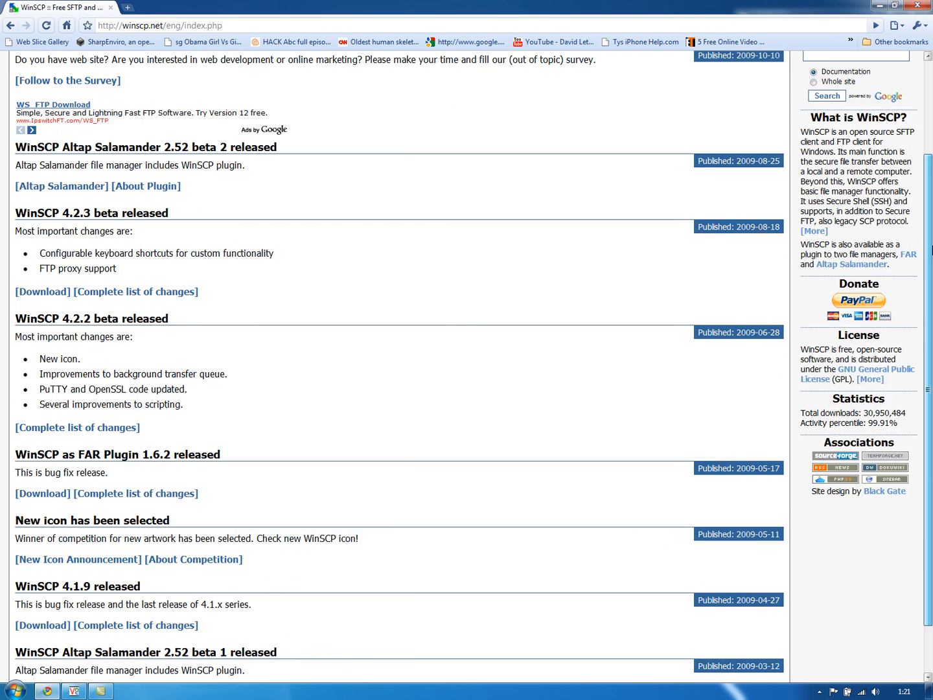
{"action": "scroll", "scroll_direction": "down", "scroll_amount": 3}
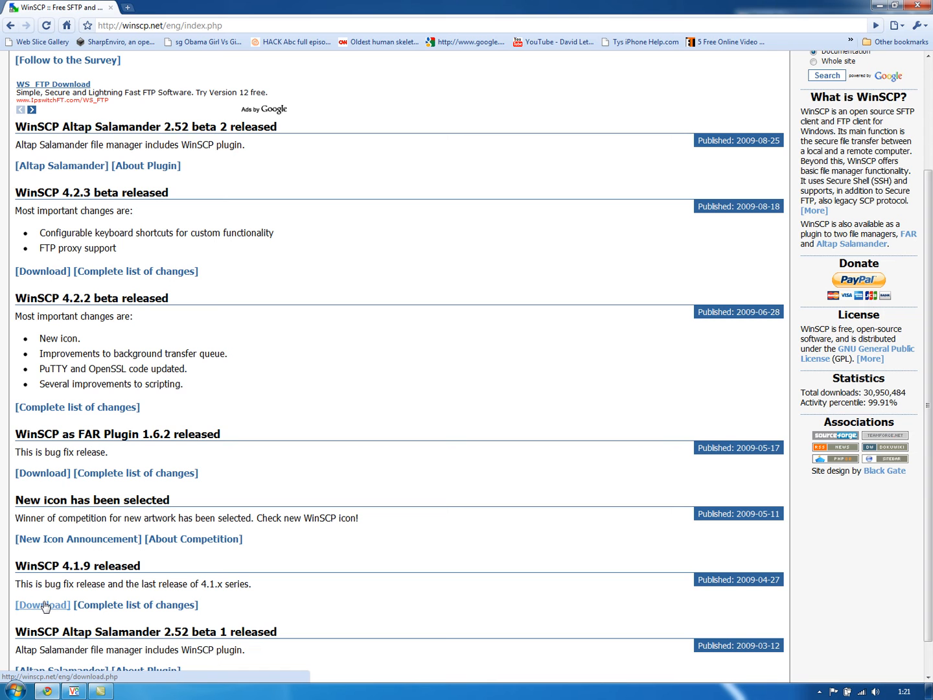
{"action": "left_click", "coordinate": [41, 604]}
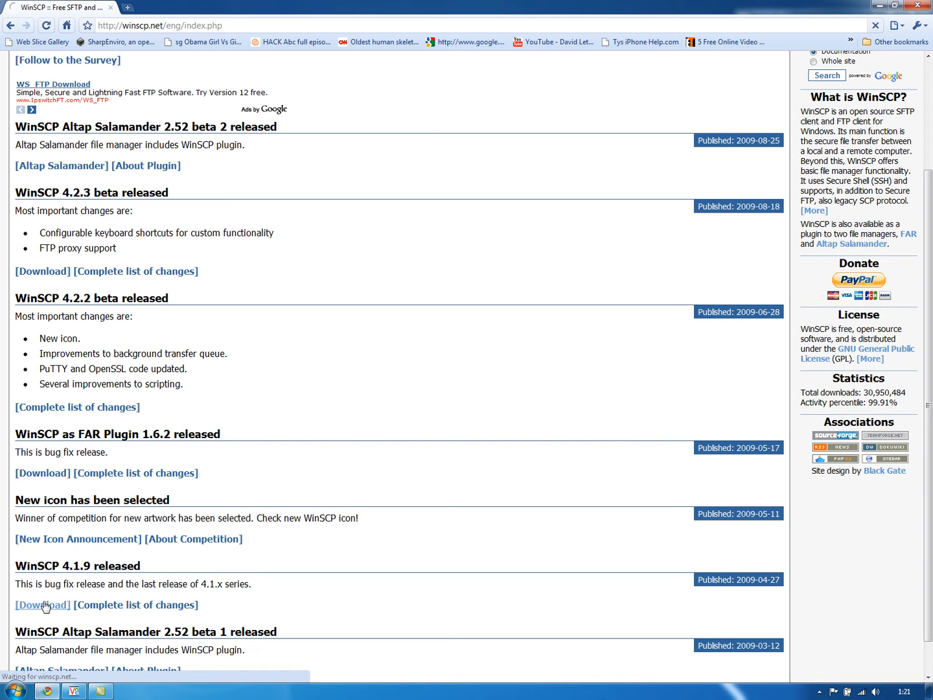
{"action": "left_click", "coordinate": [41, 603]}
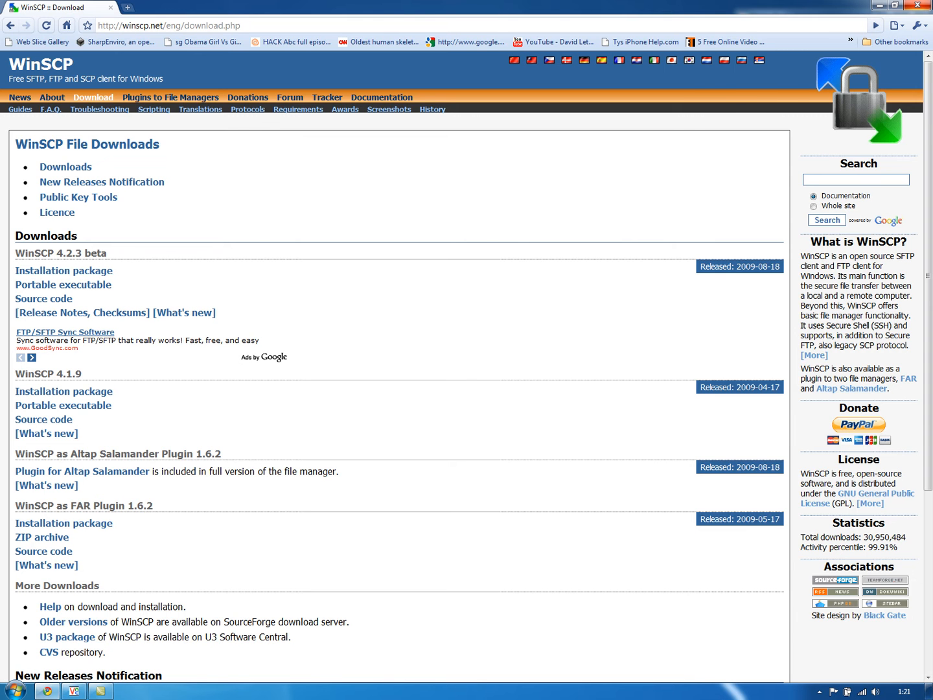
{"action": "left_click", "coordinate": [927, 8]}
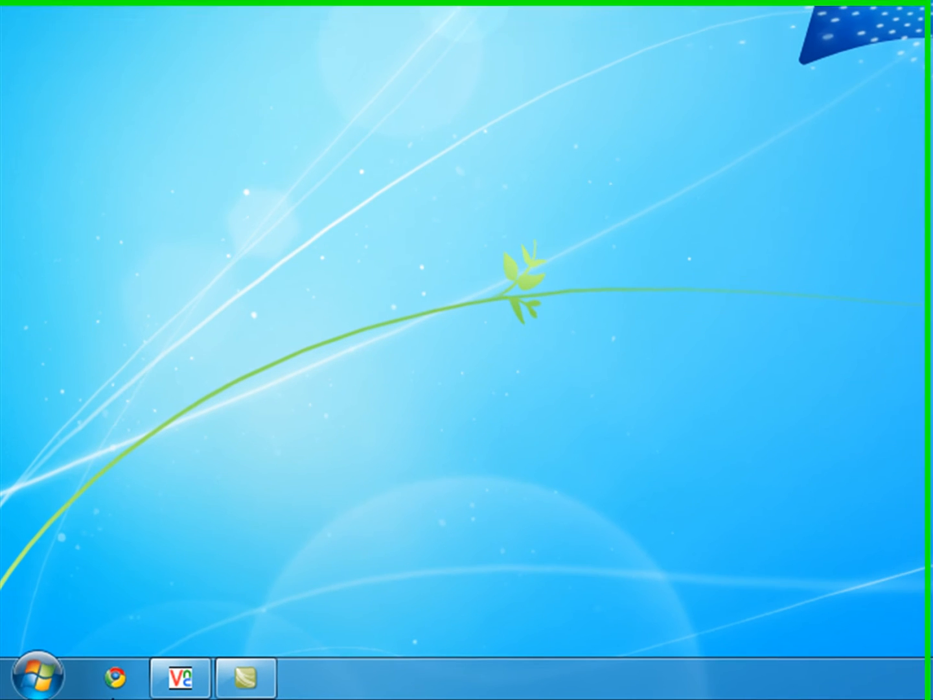
Launch the downloaded WinSCP installer from the Start menu's All Programs list
{"action": "left_click", "coordinate": [38, 678]}
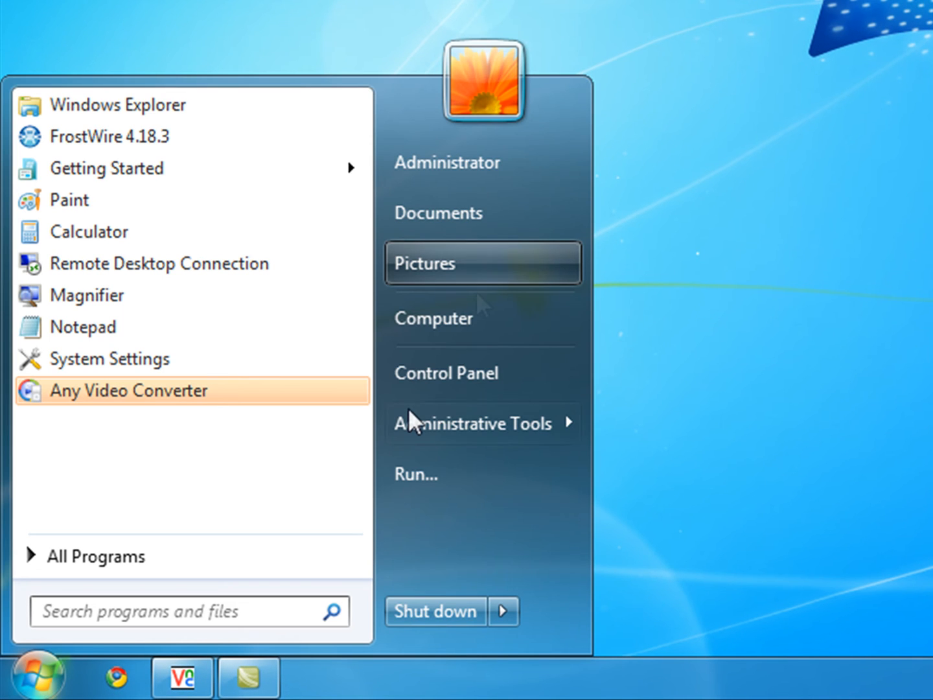
{"action": "mouse_move", "coordinate": [484, 422]}
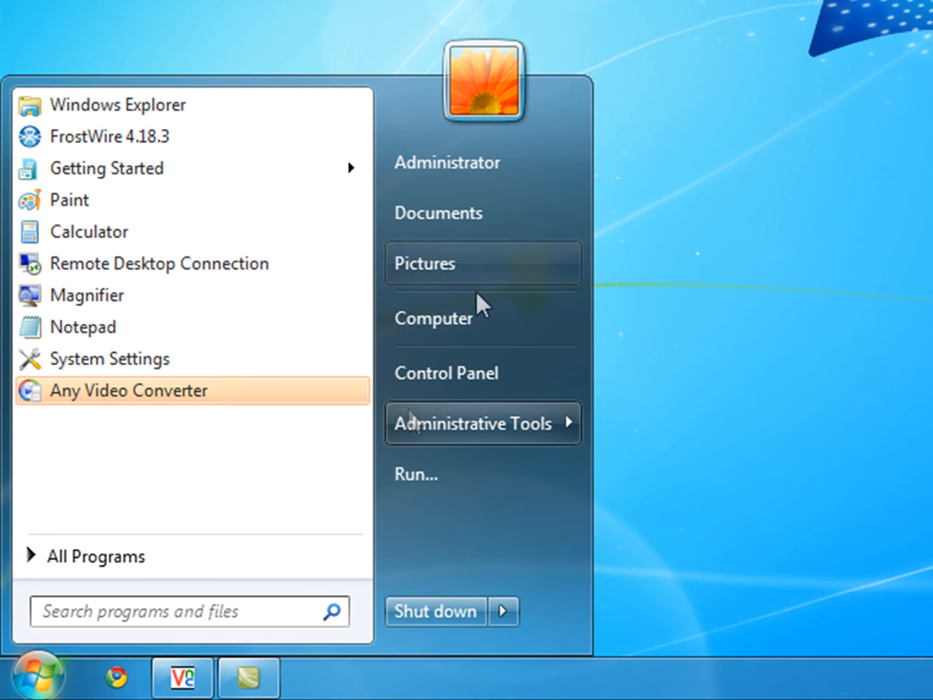
{"action": "left_click", "coordinate": [96, 556]}
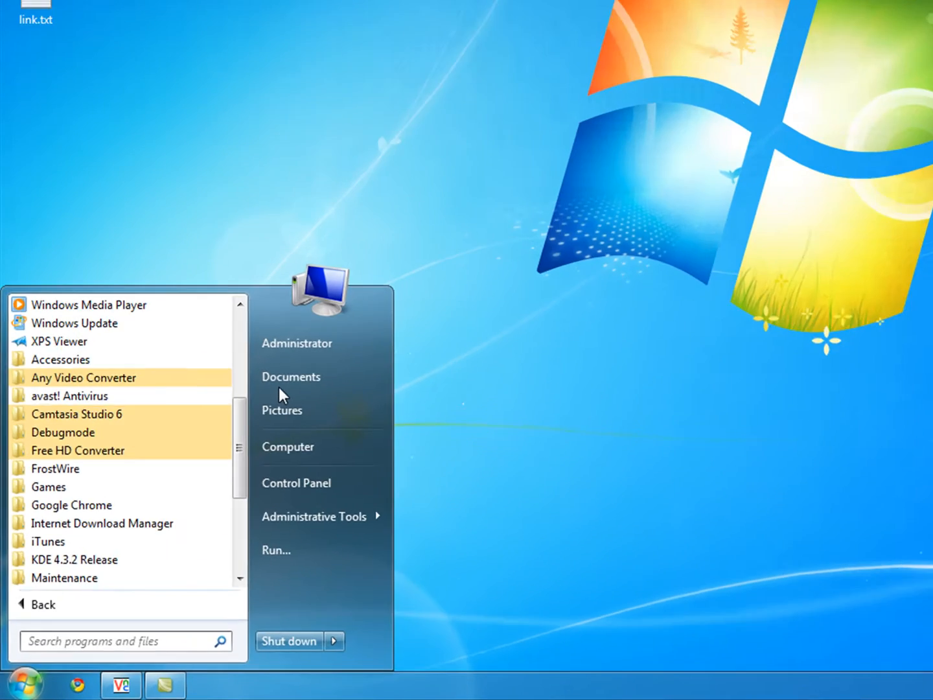
{"action": "left_click", "coordinate": [290, 376]}
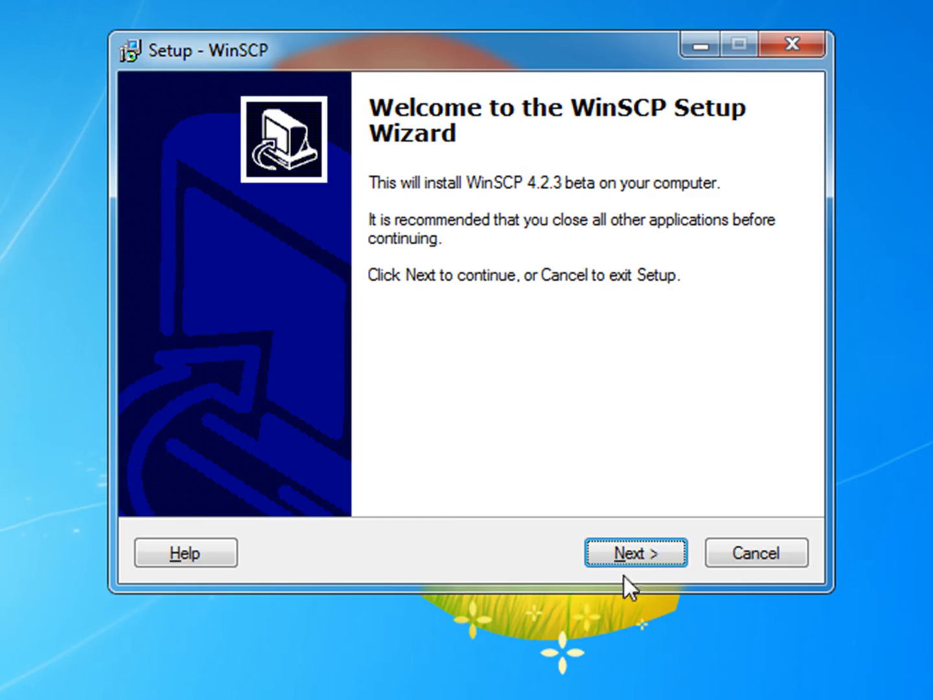
Advance the setup wizard with Custom upgrade, accepting the default install folder and components
{"action": "left_click", "coordinate": [635, 552]}
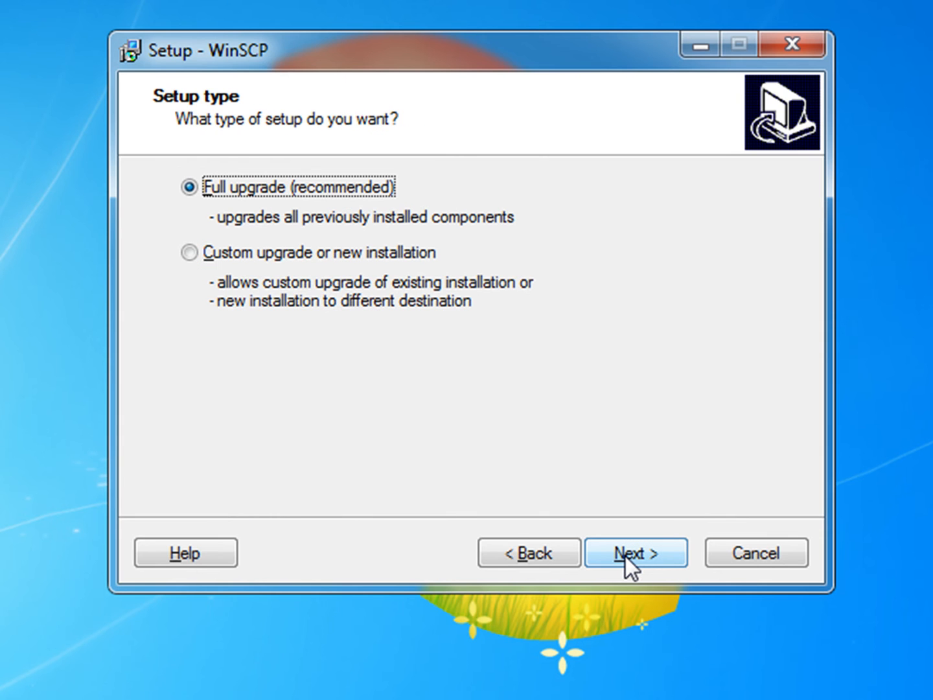
{"action": "mouse_move", "coordinate": [490, 524]}
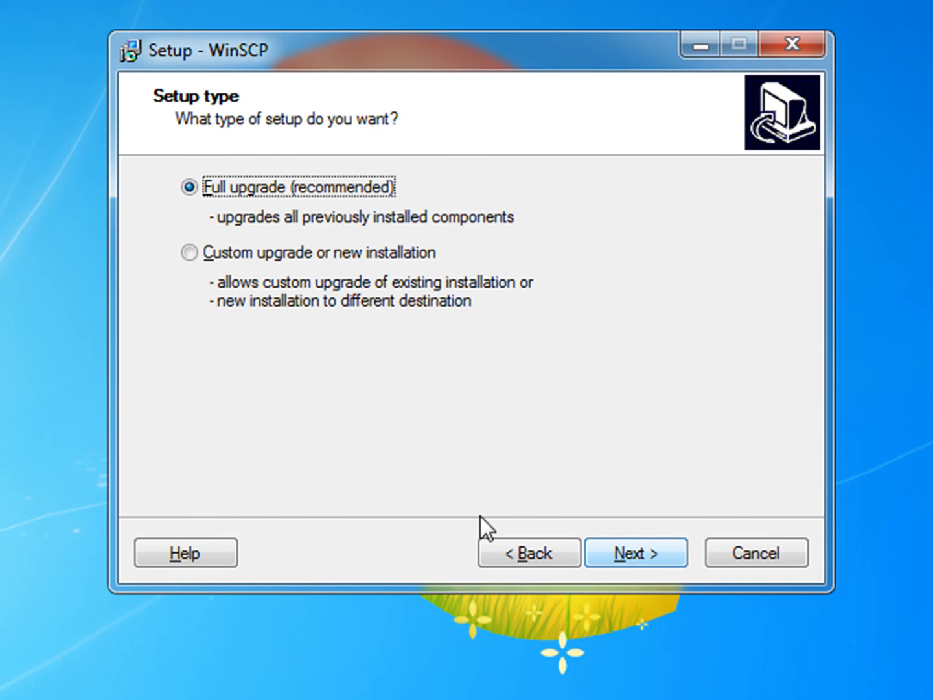
{"action": "left_click", "coordinate": [189, 251]}
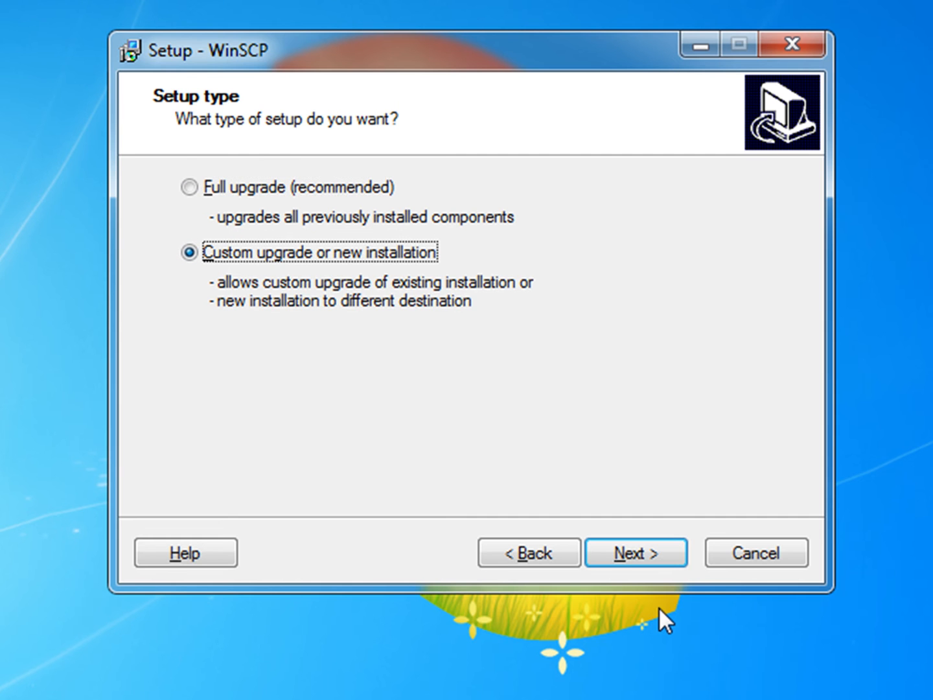
{"action": "left_click", "coordinate": [635, 552]}
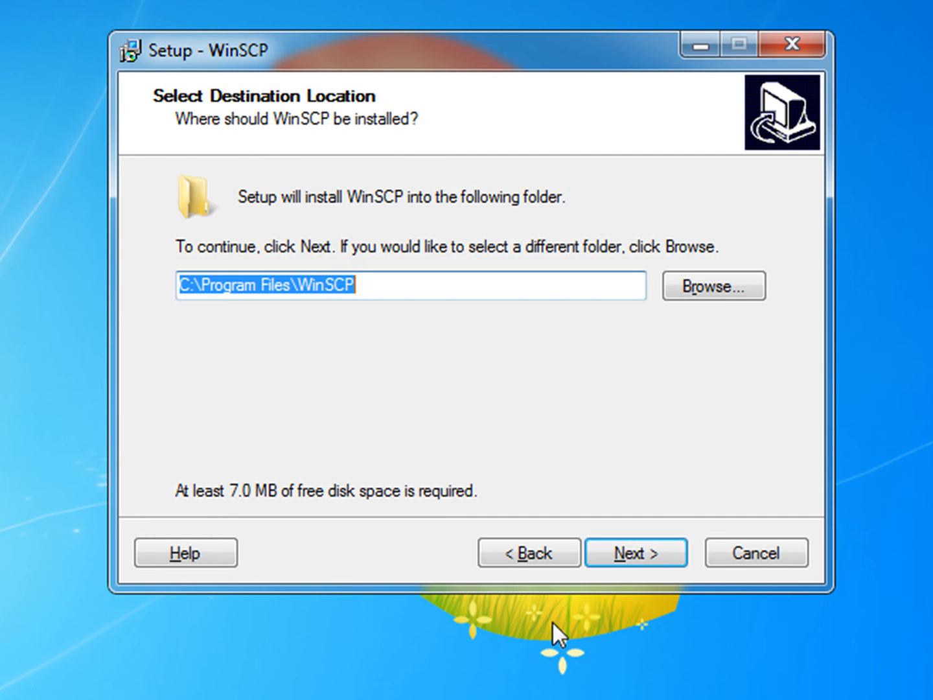
{"action": "mouse_move", "coordinate": [635, 552]}
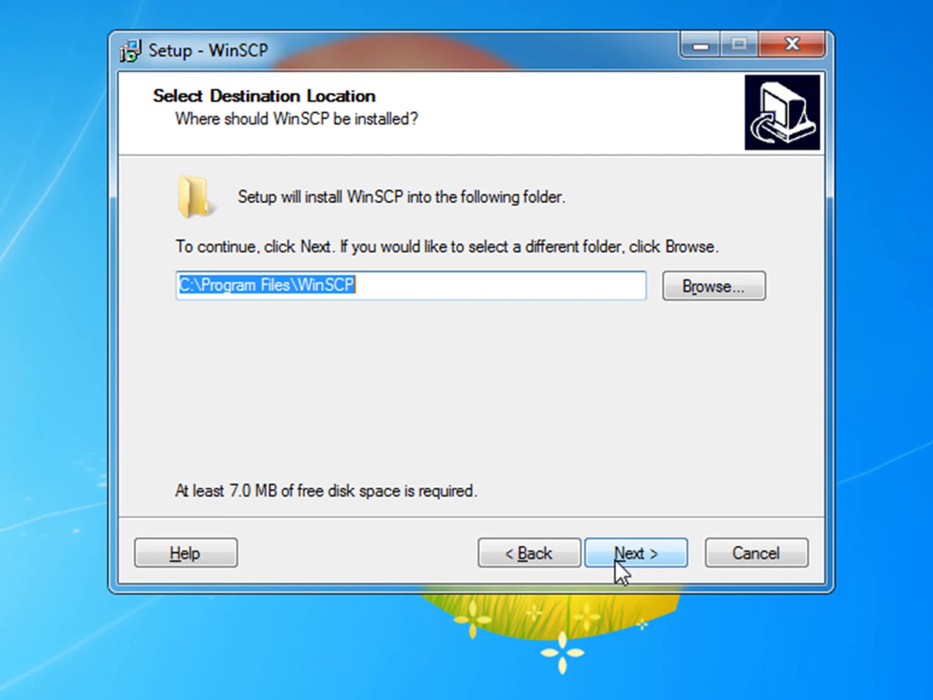
{"action": "left_click", "coordinate": [636, 552]}
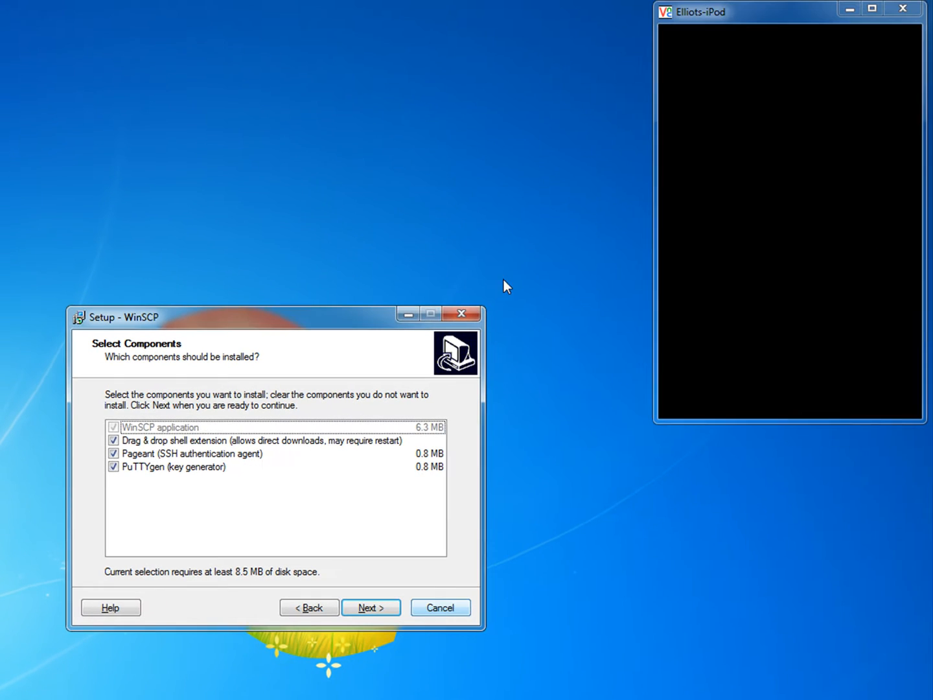
Cancel the installation and confirm exiting Setup without installing
{"action": "left_click", "coordinate": [441, 606]}
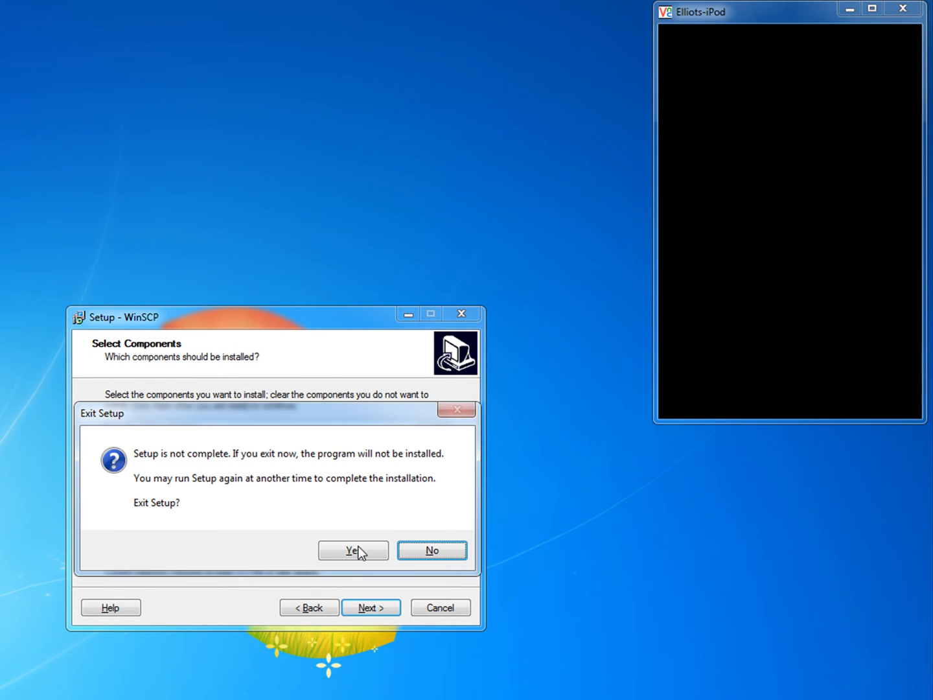
{"action": "left_click", "coordinate": [352, 549]}
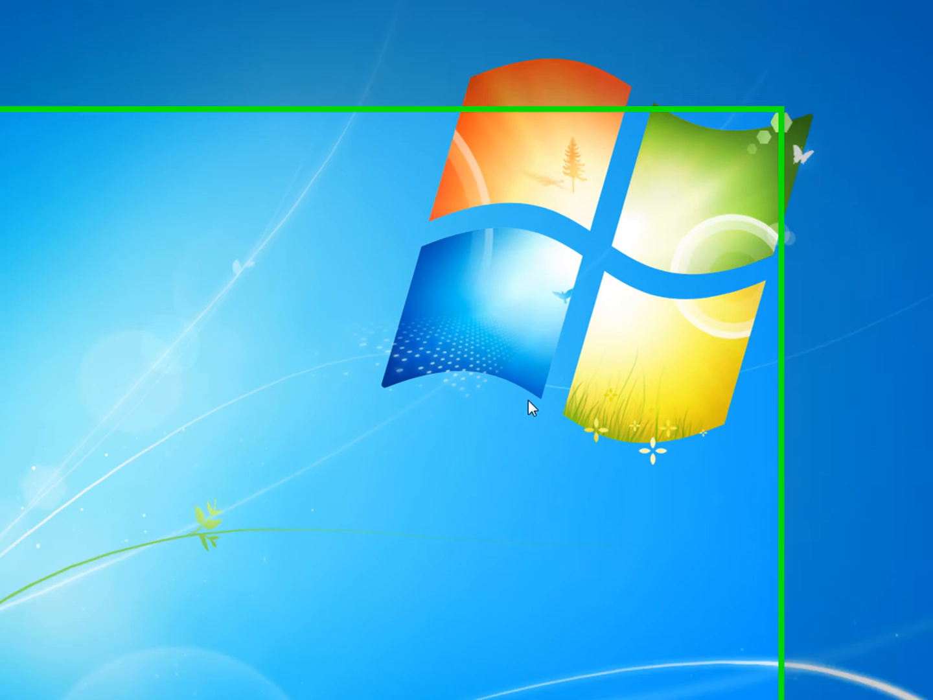
Find WinSCP via a Start menu search for 'wins' and launch it to its login dialog
{"action": "left_click", "coordinate": [15, 684]}
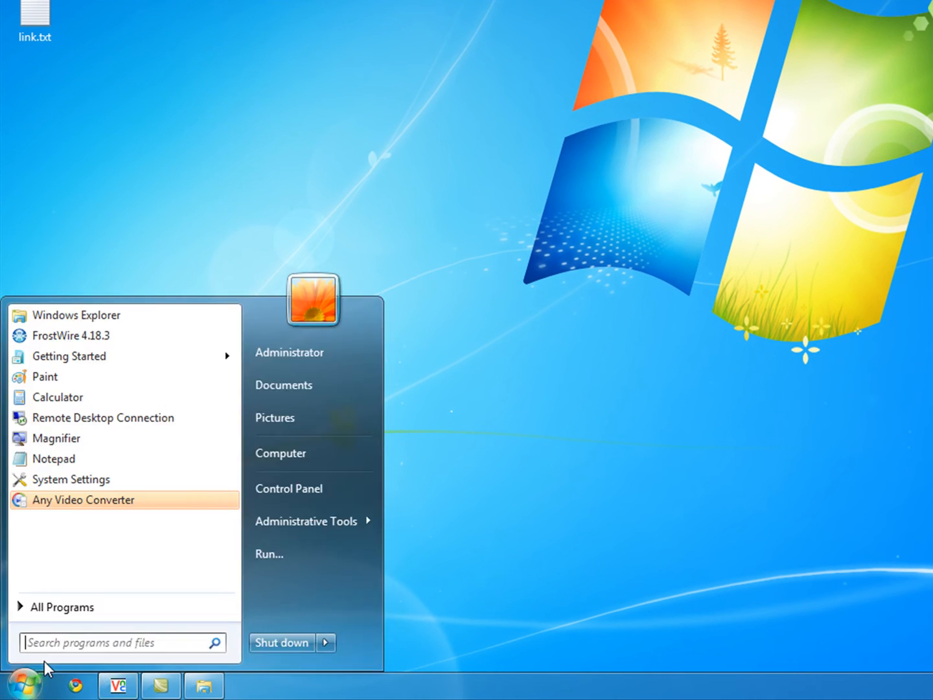
{"action": "type", "text": "winscp"}
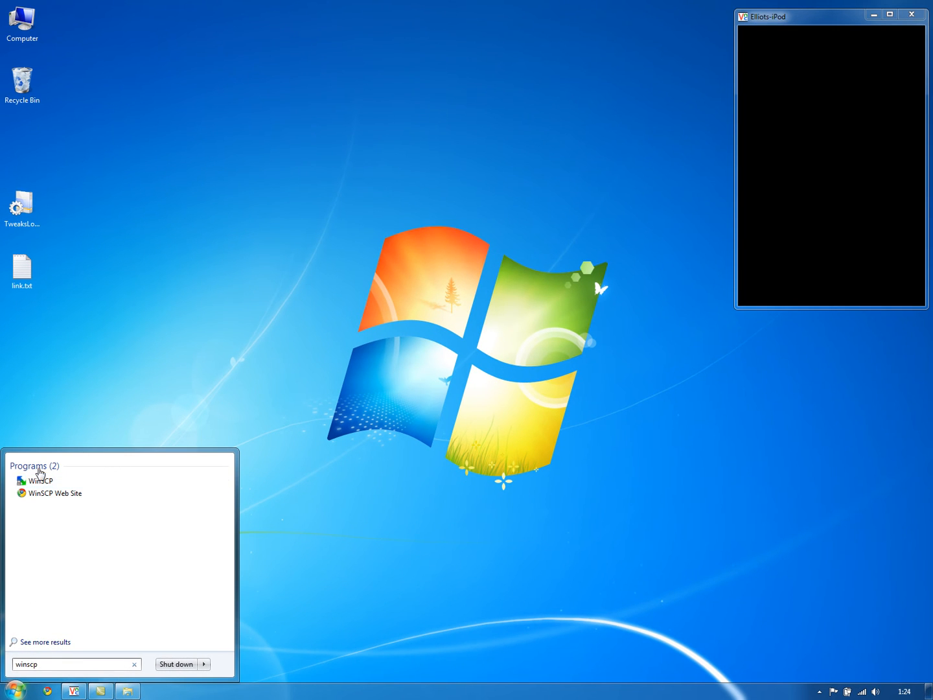
{"action": "left_click", "coordinate": [140, 490]}
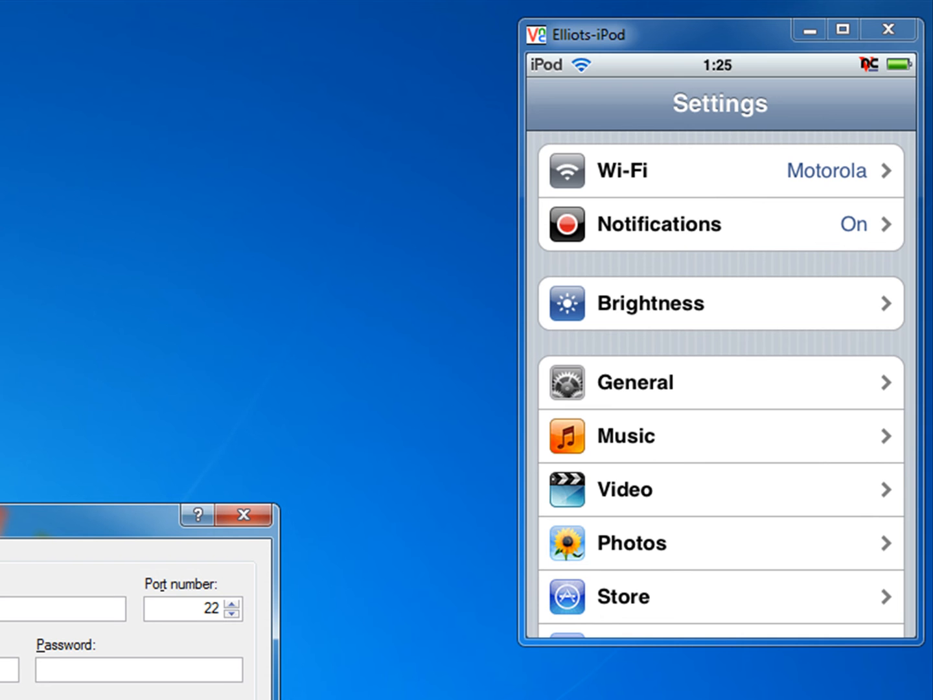
View the iPod's Motorola Wi-Fi network details showing IP address 192.168.0.3
{"action": "left_click", "coordinate": [719, 171]}
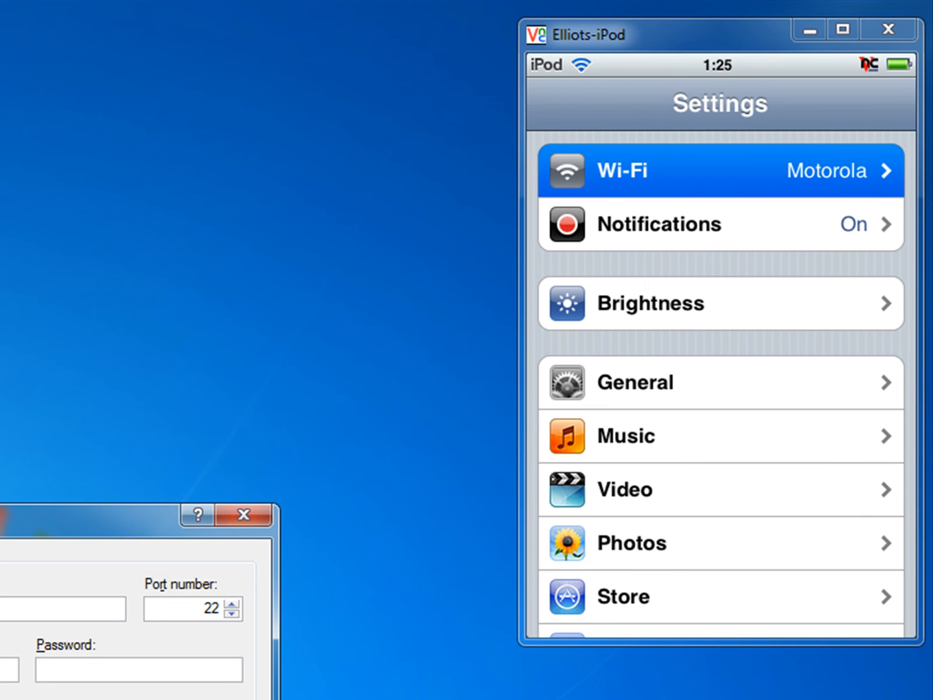
{"action": "left_click", "coordinate": [713, 171]}
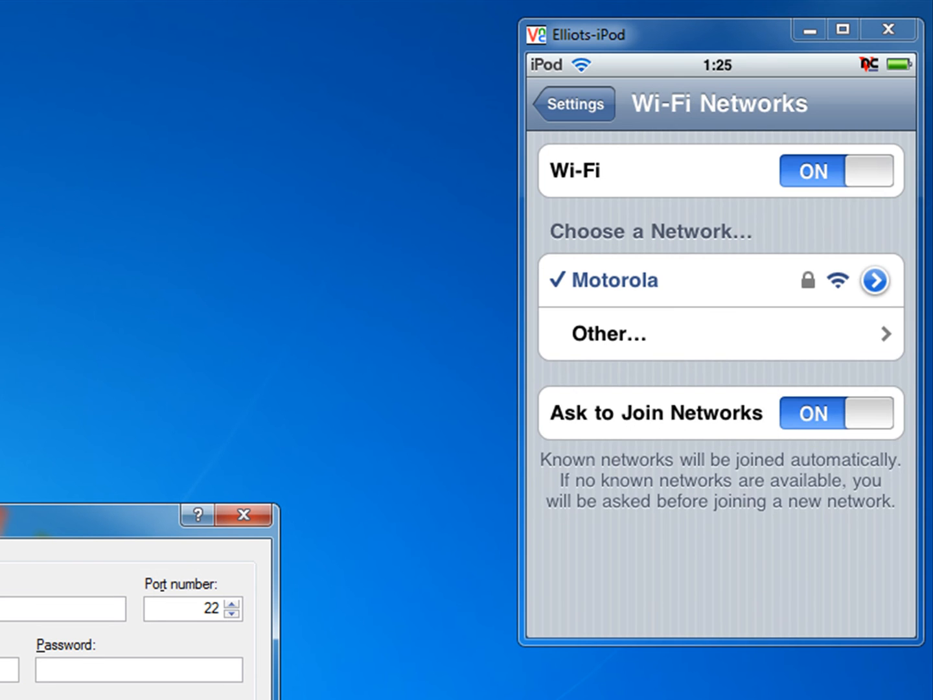
{"action": "left_click", "coordinate": [873, 280]}
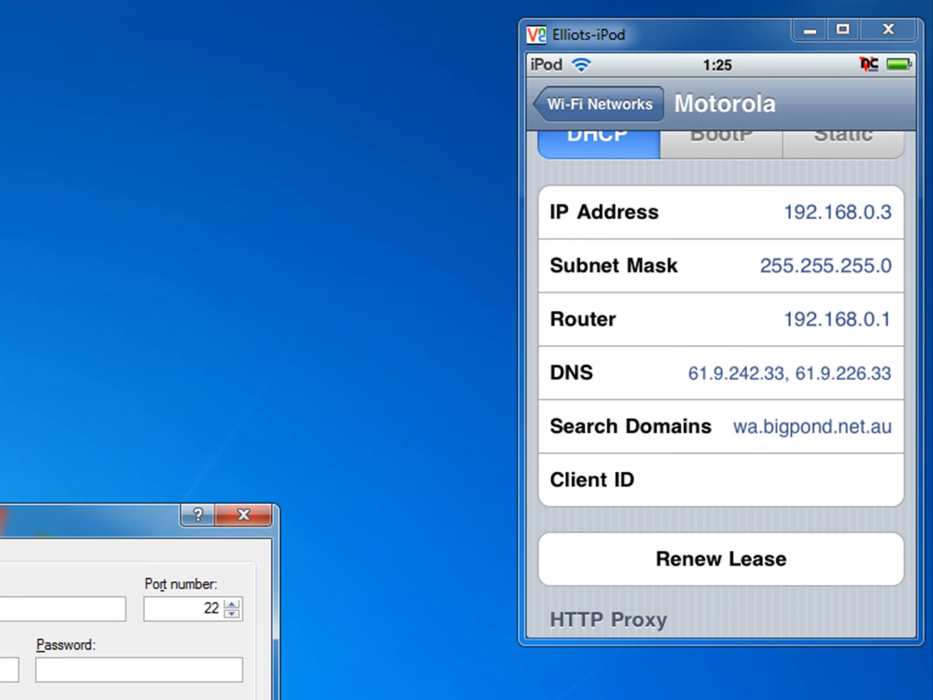
{"action": "mouse_move", "coordinate": [783, 196]}
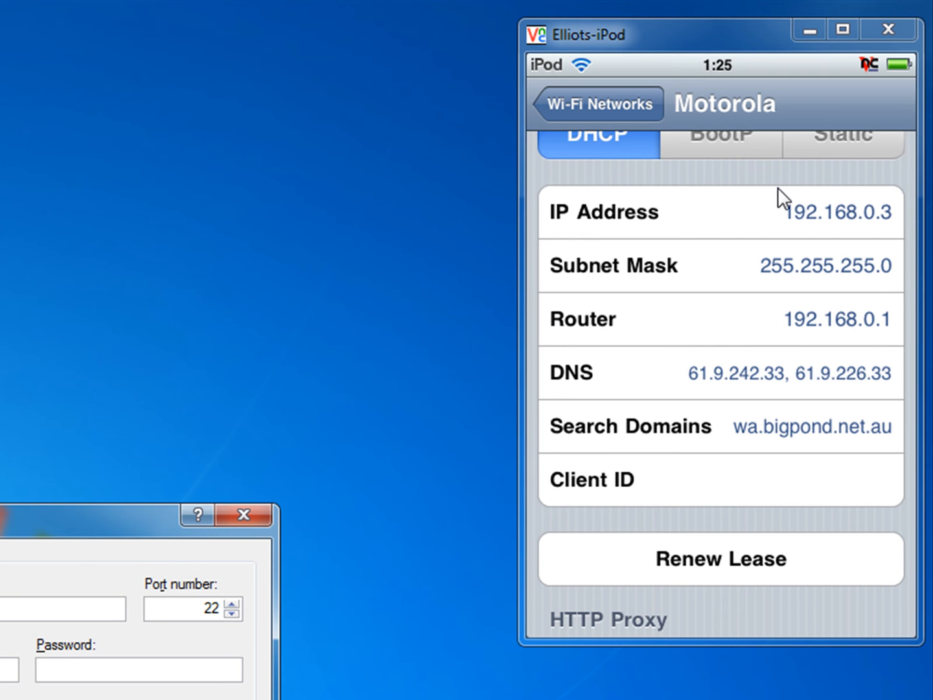
{"action": "mouse_move", "coordinate": [849, 223]}
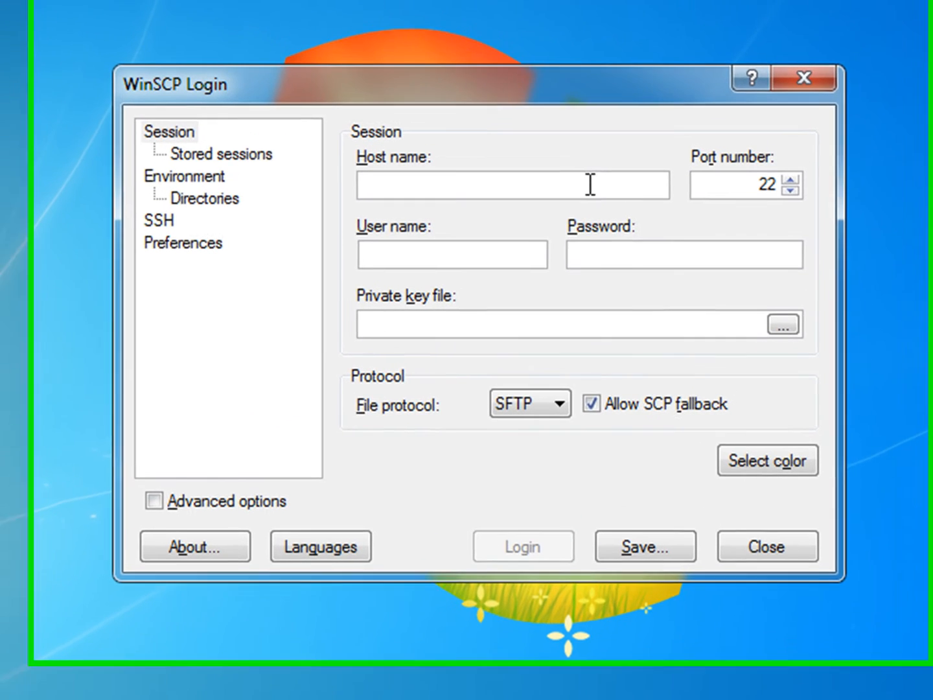
{"action": "type", "text": "192/."}
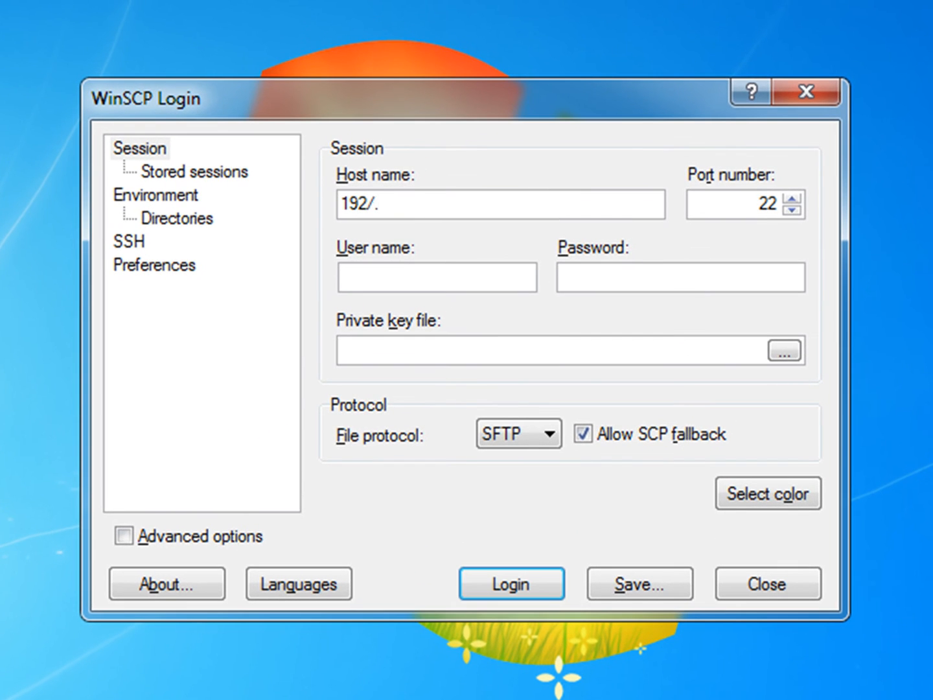
{"action": "type", "text": "192.168."}
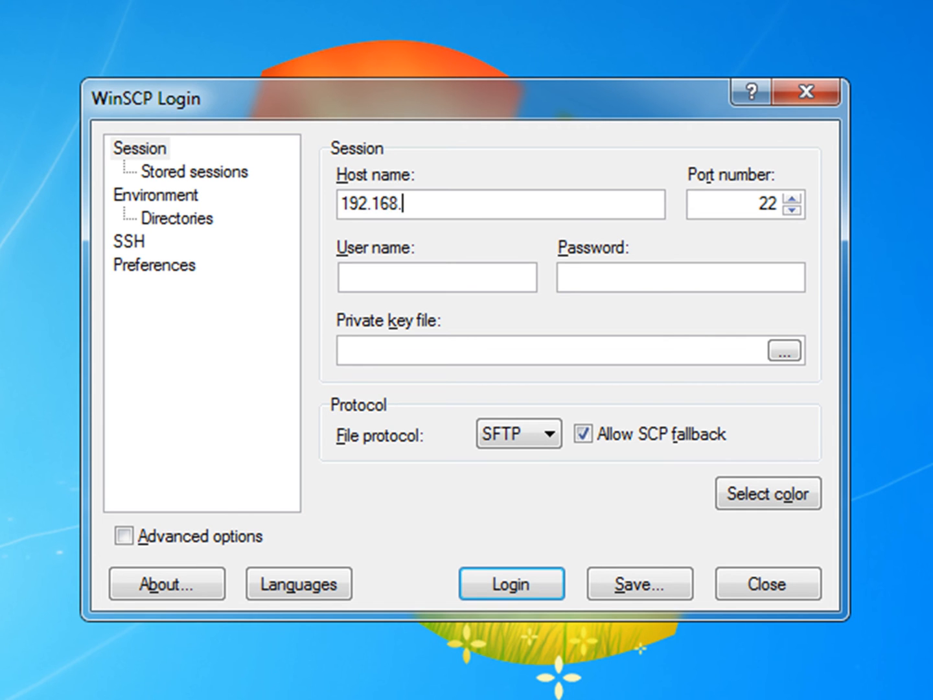
{"action": "type", "text": "0.3"}
{"action": "left_click", "coordinate": [437, 278]}
{"action": "type", "text": "root"}
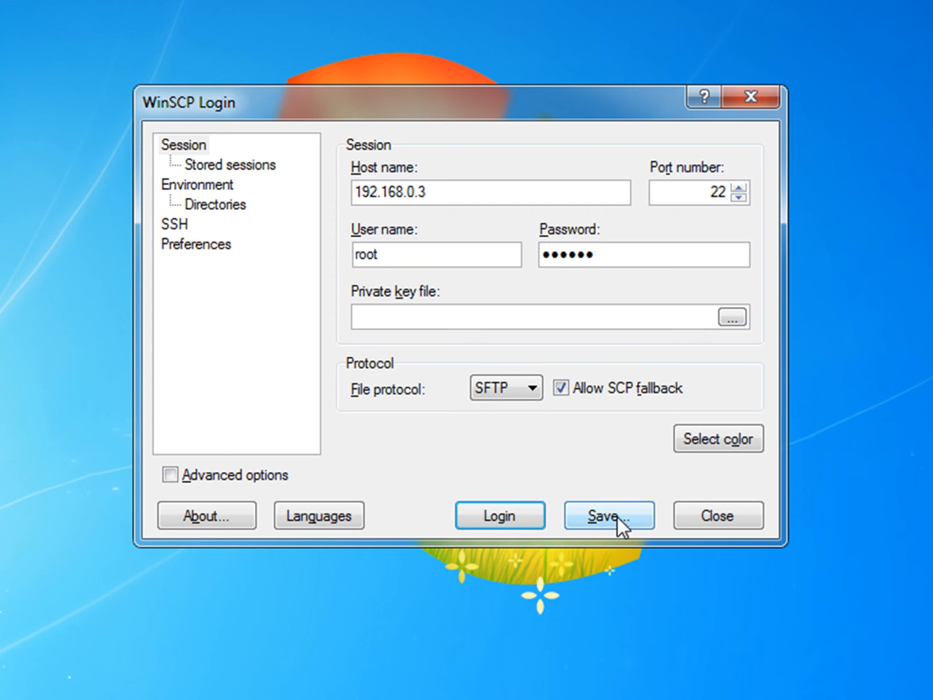
{"action": "left_click", "coordinate": [609, 516]}
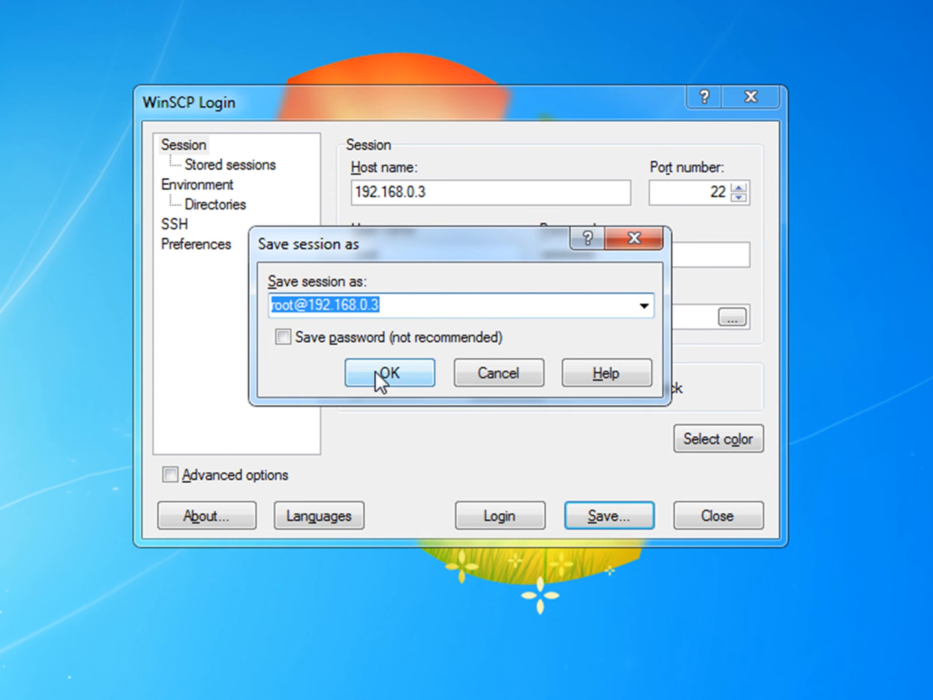
{"action": "left_click", "coordinate": [388, 373]}
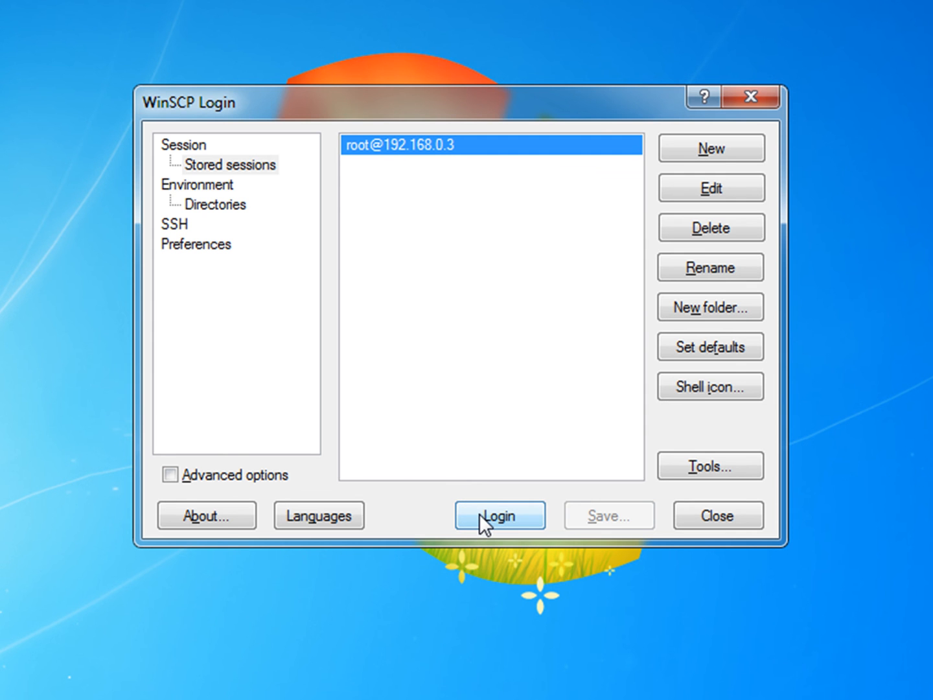
Log in to the saved session, trusting the iPod's host key and submitting the root password
{"action": "left_click", "coordinate": [499, 516]}
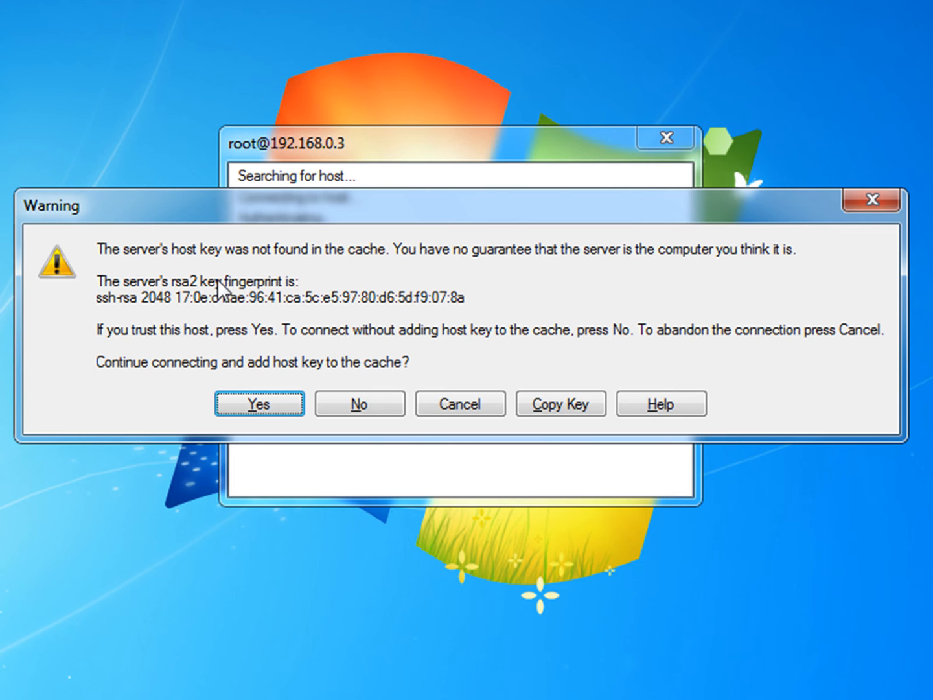
{"action": "left_click", "coordinate": [259, 402]}
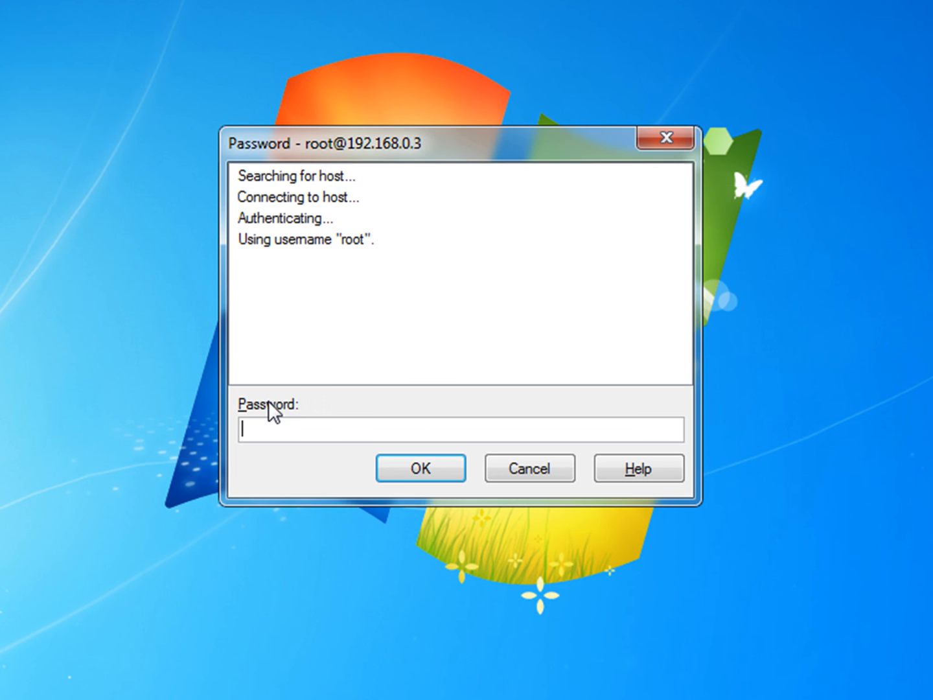
{"action": "type", "text": "•"}
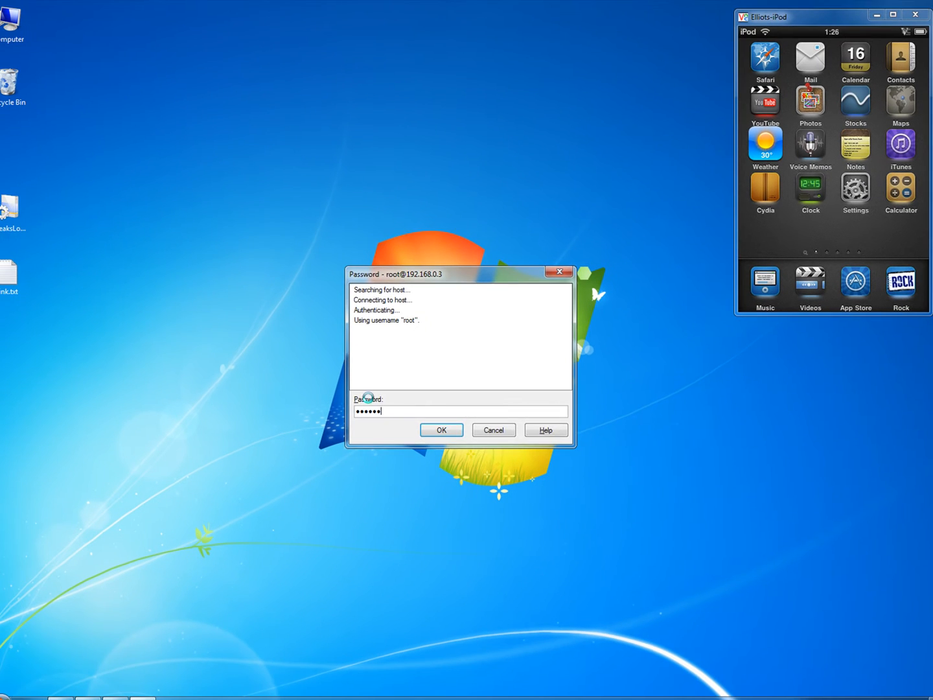
{"action": "left_click", "coordinate": [441, 430]}
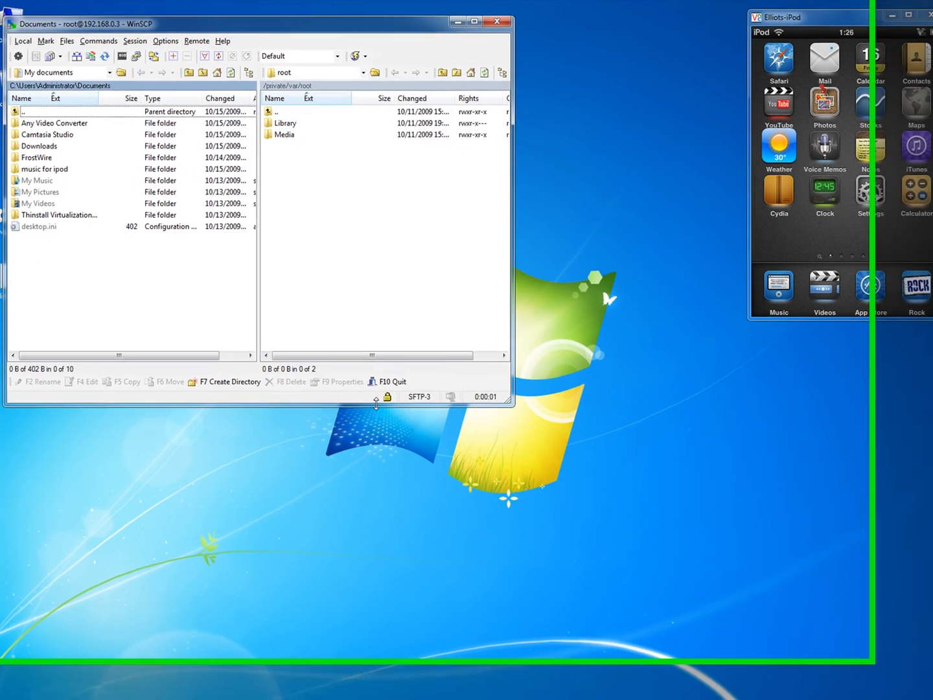
Enlarge the WinSCP window and browse the remote panel into /private/var
{"action": "left_click_drag", "start_coordinate": [259, 23], "coordinate": [529, 205]}
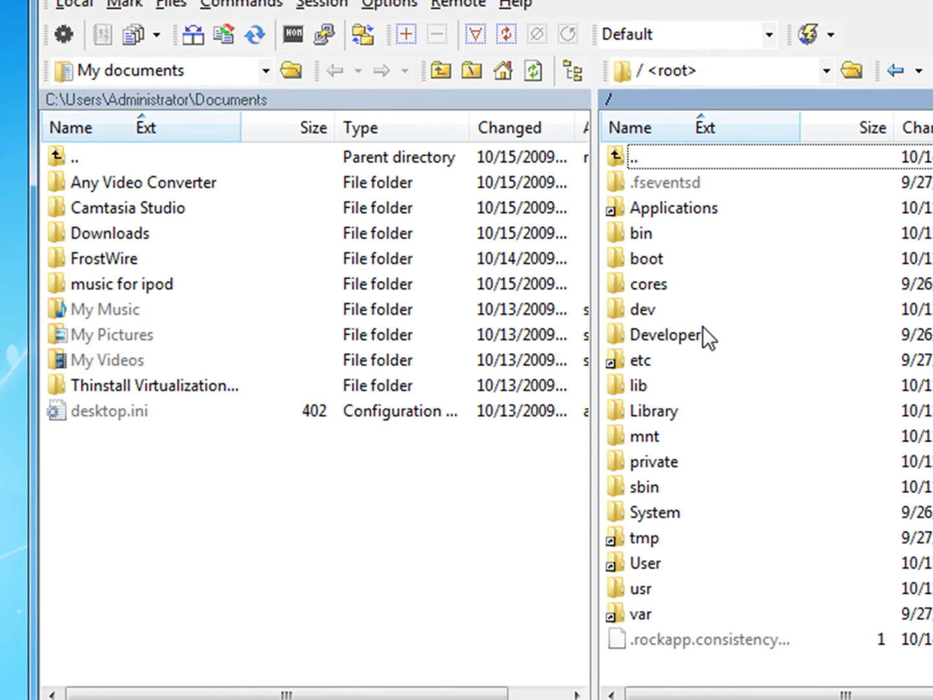
{"action": "mouse_move", "coordinate": [749, 510]}
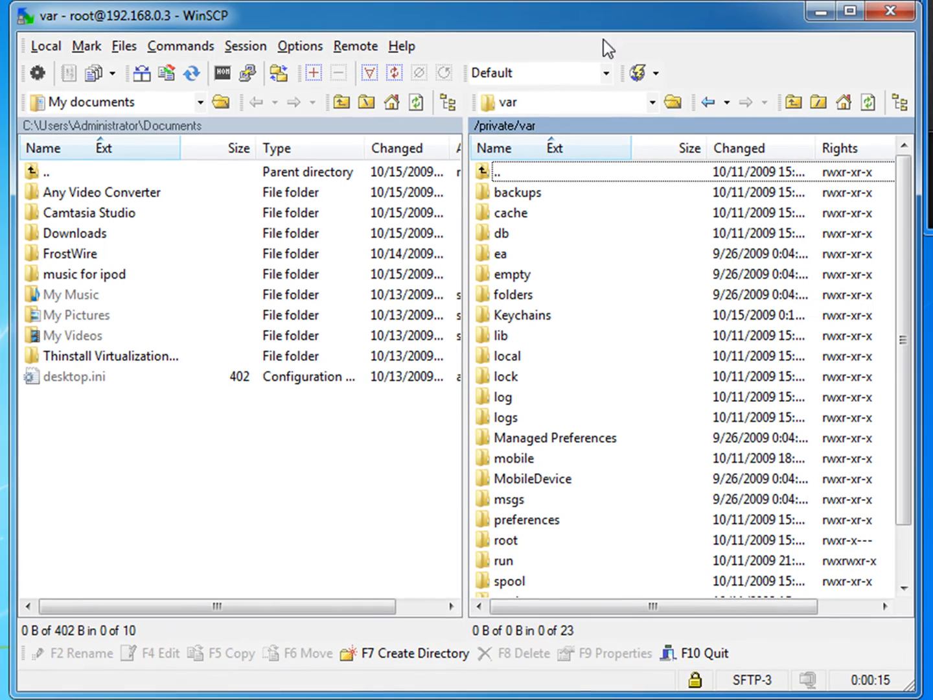
{"action": "double_click", "coordinate": [514, 459]}
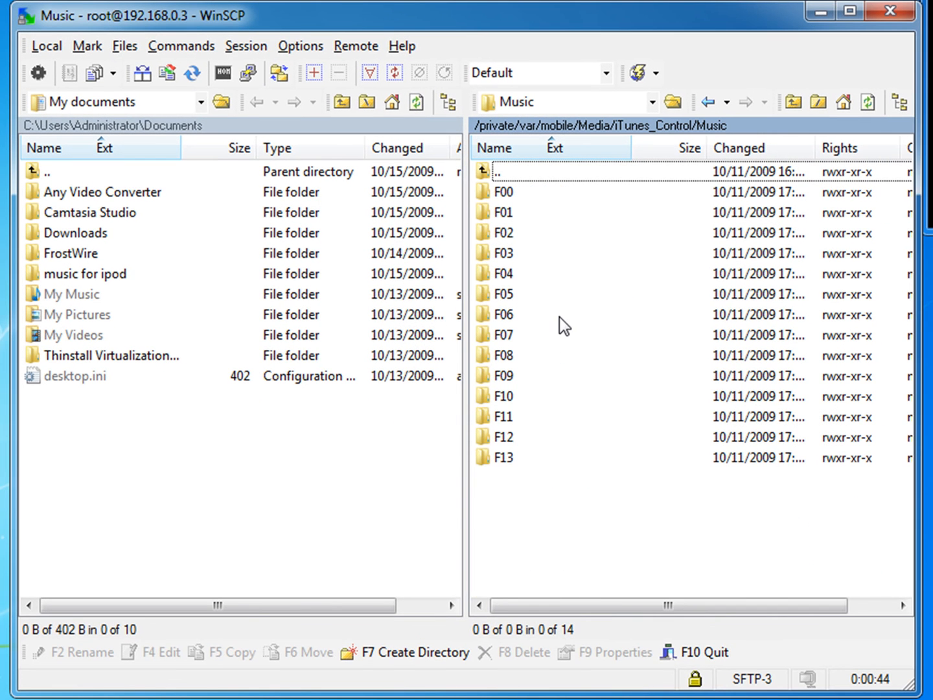
{"action": "mouse_move", "coordinate": [393, 638]}
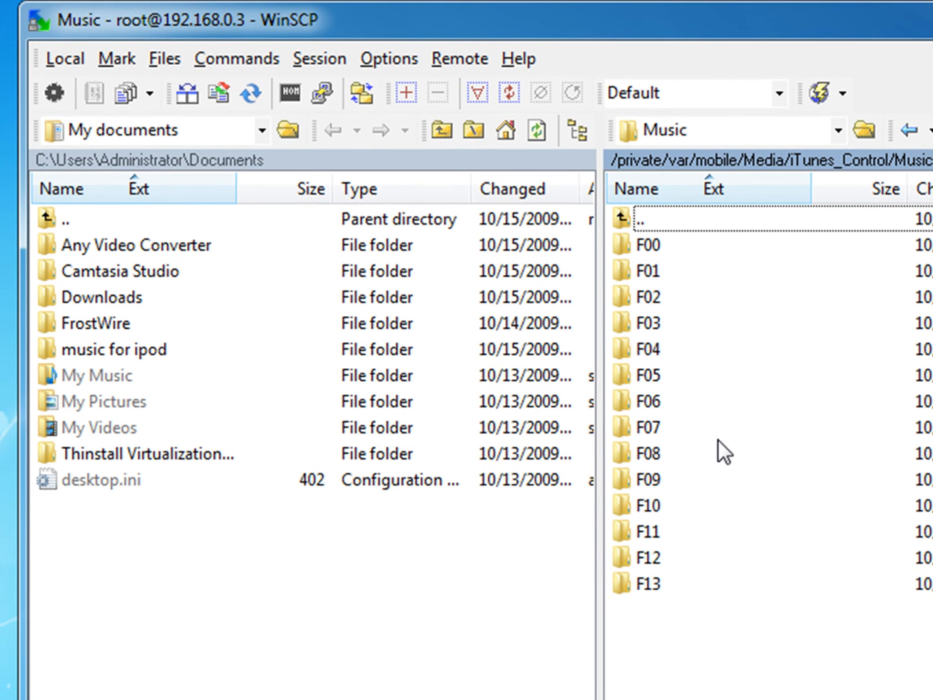
{"action": "mouse_move", "coordinate": [661, 262]}
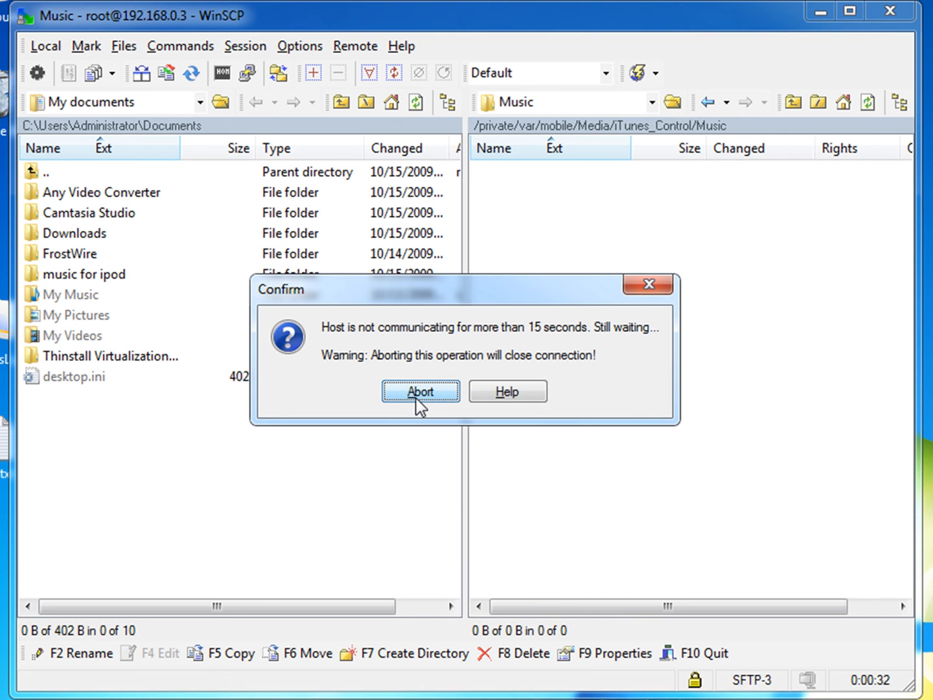
Abort the unresponsive iPod connection from the 'Host is not communicating' dialog
{"action": "left_click", "coordinate": [419, 391]}
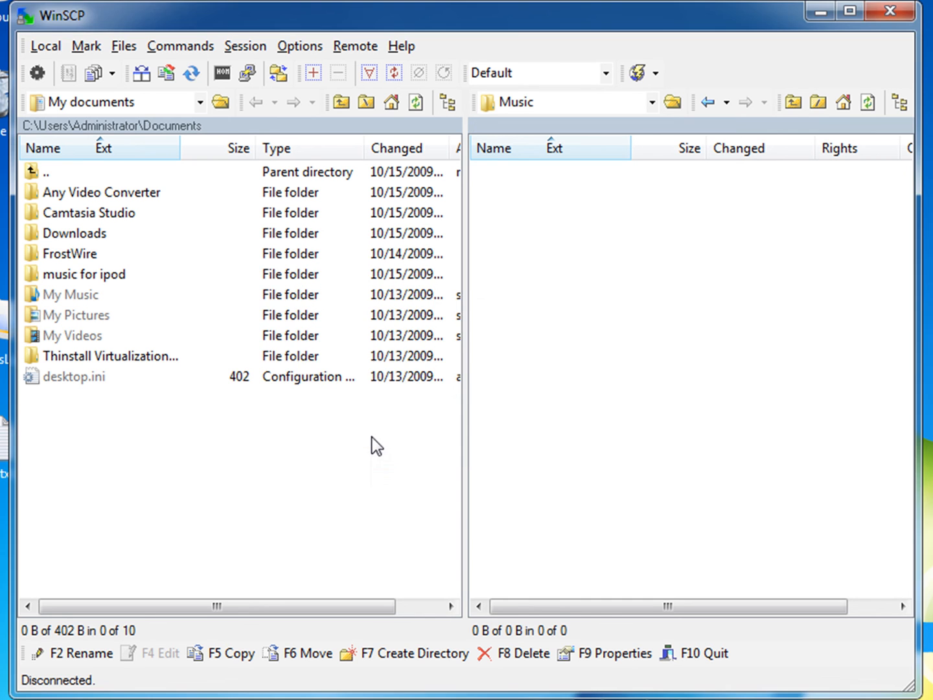